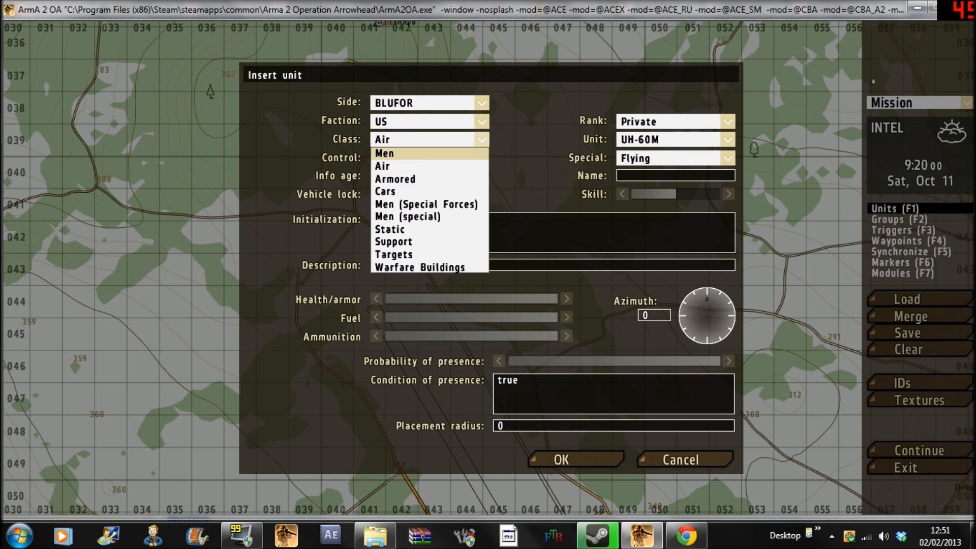
Place a non-playable, flying US UH-60M helicopter on the map at azimuth -245.5.
{"action": "left_click", "coordinate": [384, 152]}
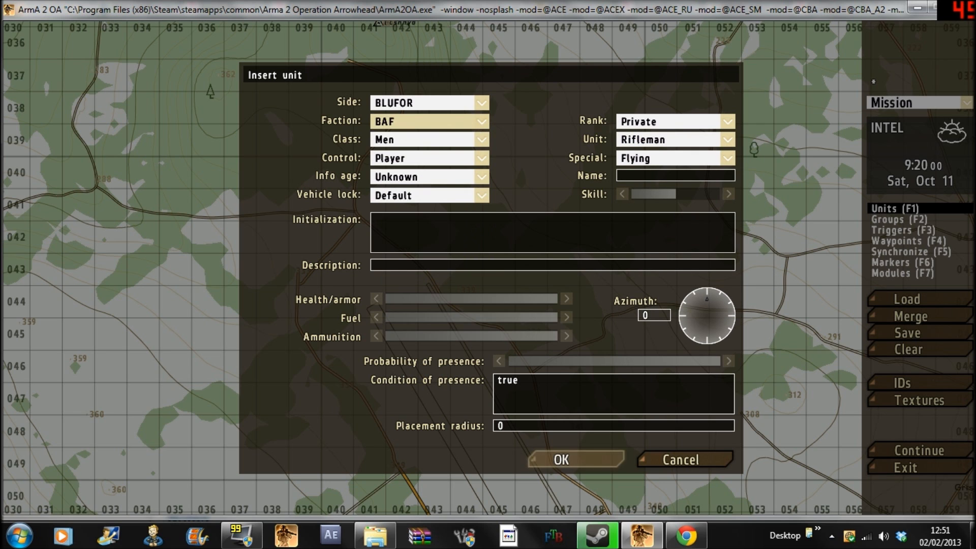
{"action": "left_click", "coordinate": [560, 459]}
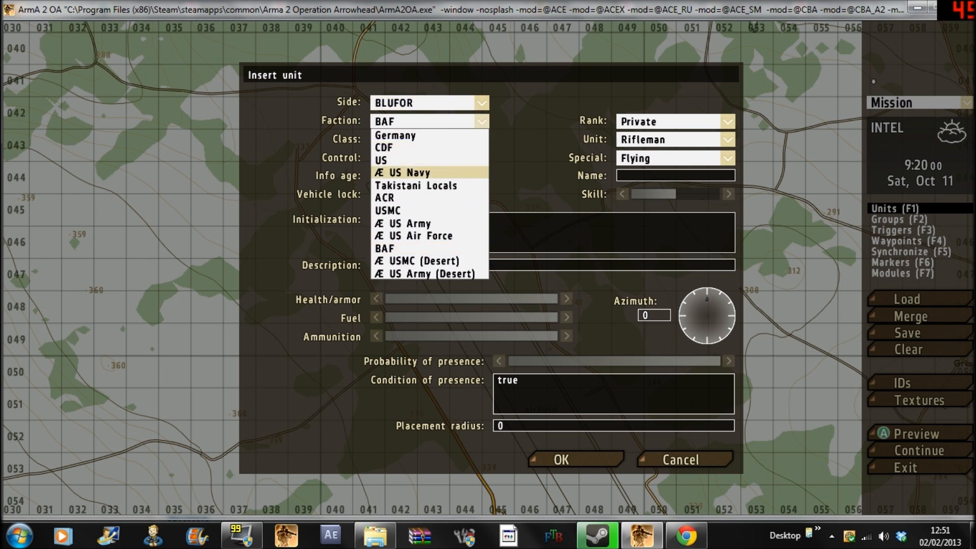
{"action": "left_click", "coordinate": [380, 160]}
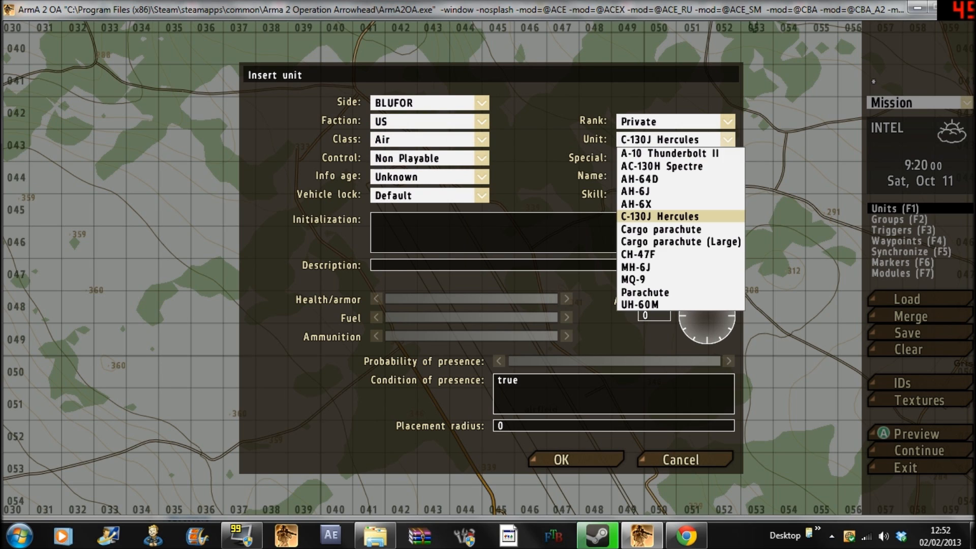
{"action": "left_click", "coordinate": [638, 305]}
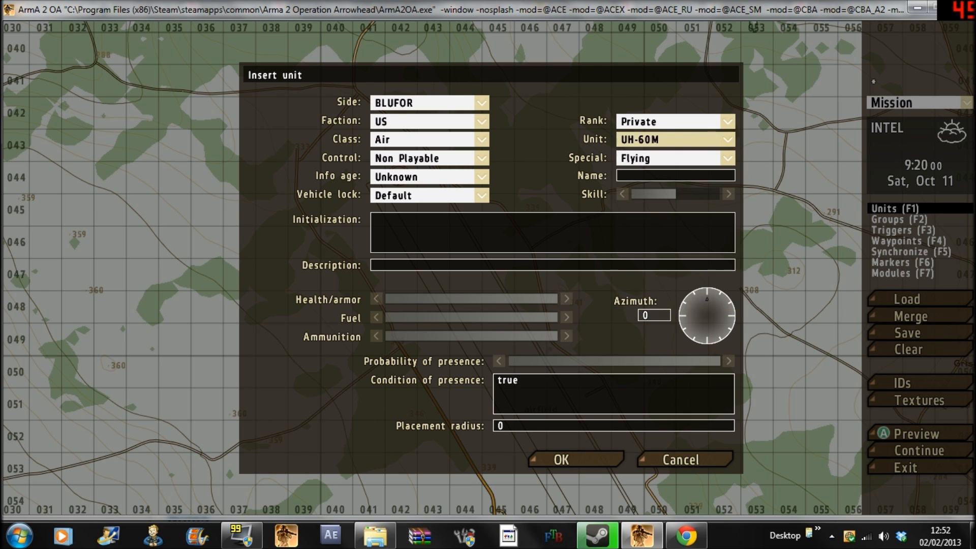
{"action": "left_click", "coordinate": [558, 460]}
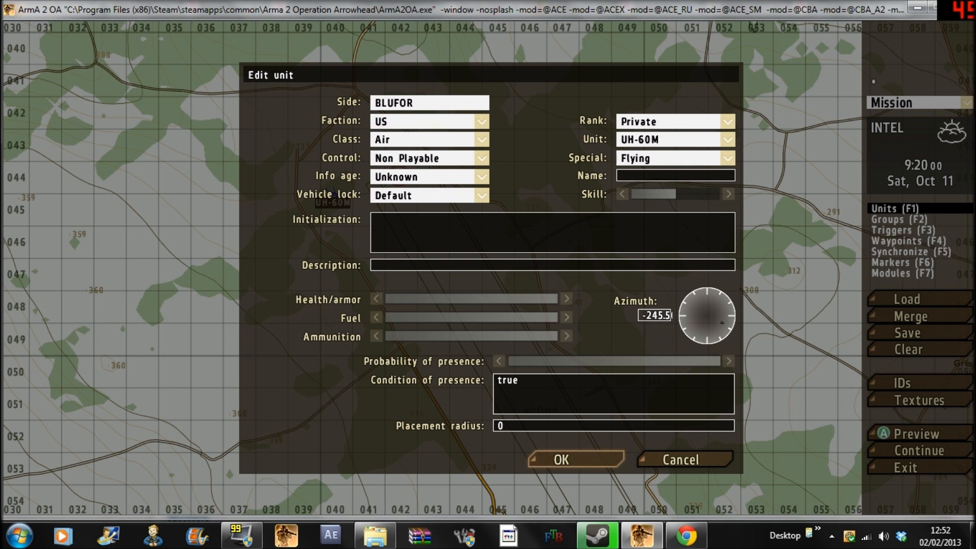
Confirm the helicopter, then insert a waypoint near the runway with Full speed.
{"action": "left_click", "coordinate": [559, 460]}
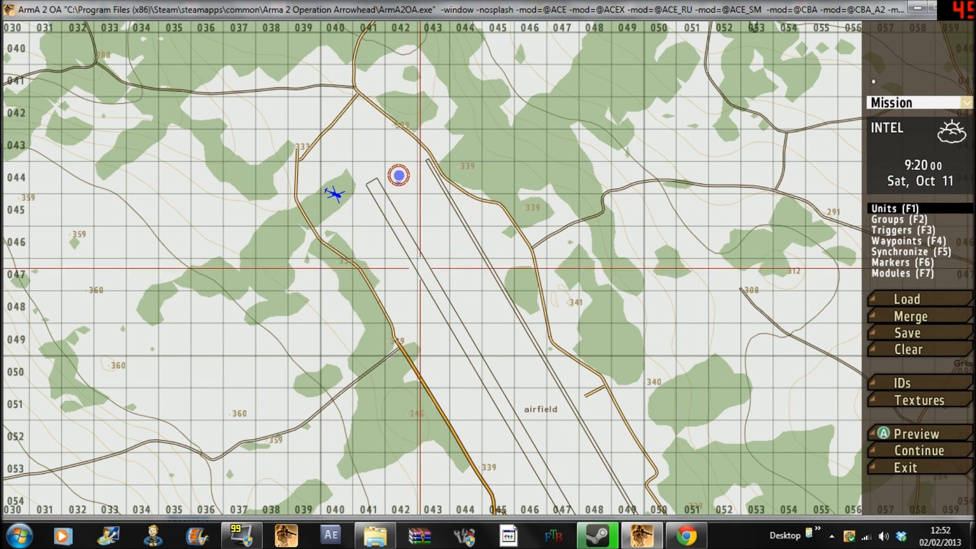
{"action": "mouse_move", "coordinate": [473, 390]}
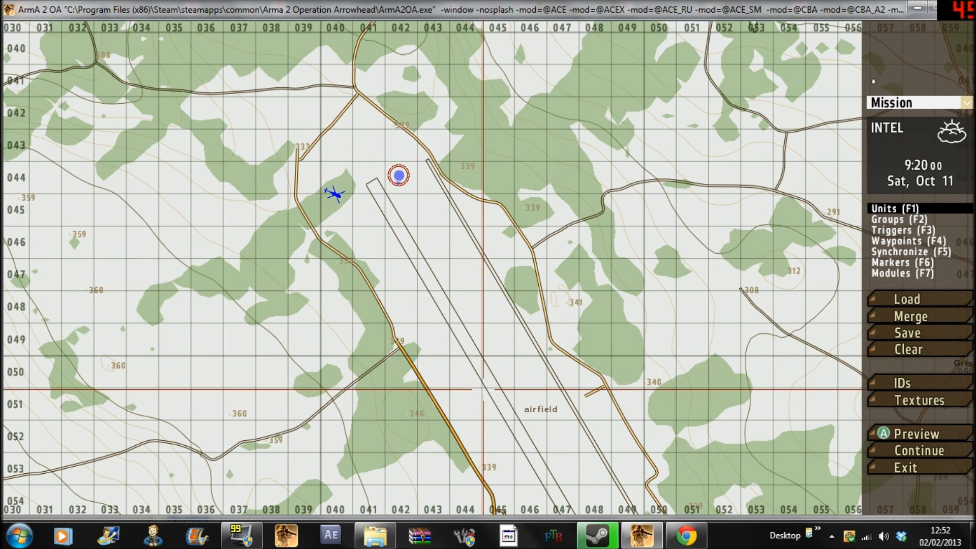
{"action": "left_click", "coordinate": [908, 241]}
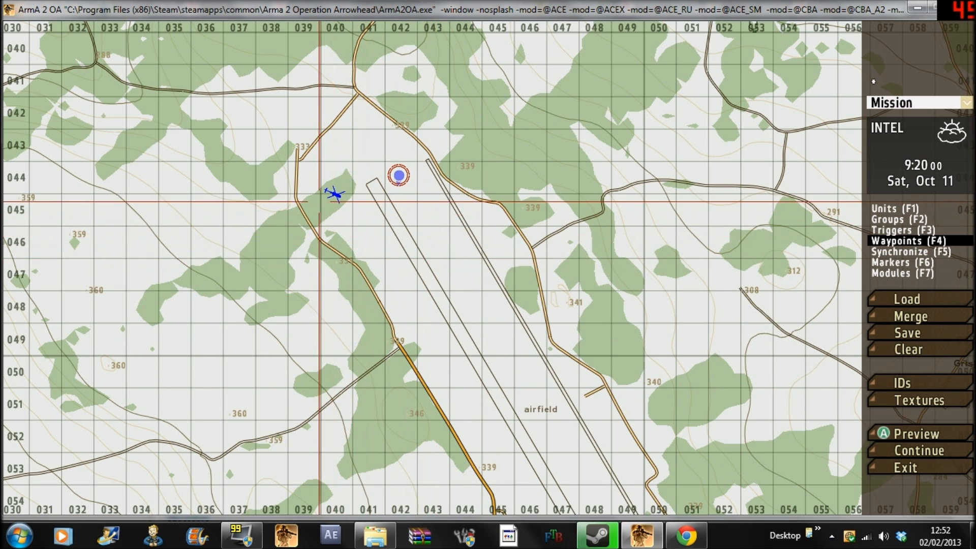
{"action": "mouse_move", "coordinate": [463, 218]}
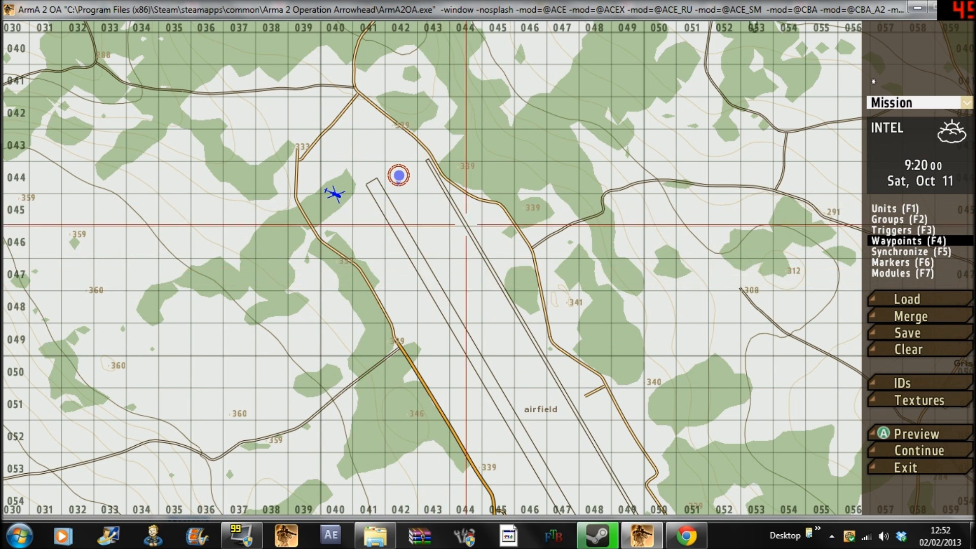
{"action": "double_click", "coordinate": [397, 175]}
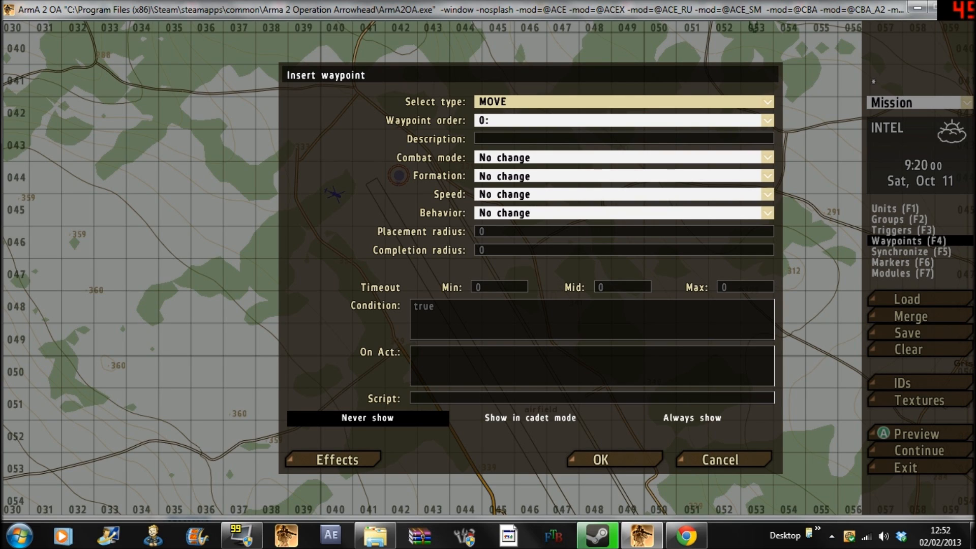
{"action": "left_click", "coordinate": [767, 194]}
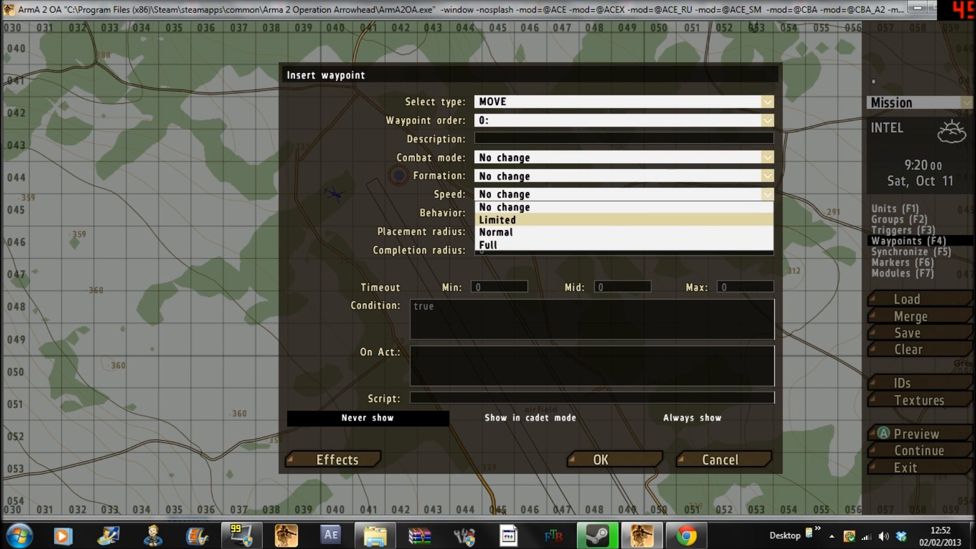
{"action": "left_click", "coordinate": [488, 244]}
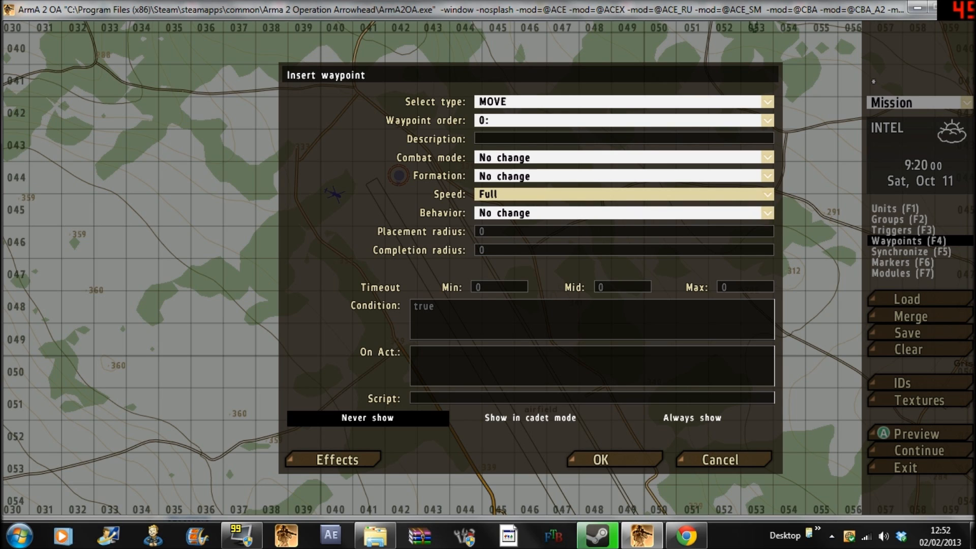
{"action": "left_click", "coordinate": [623, 212]}
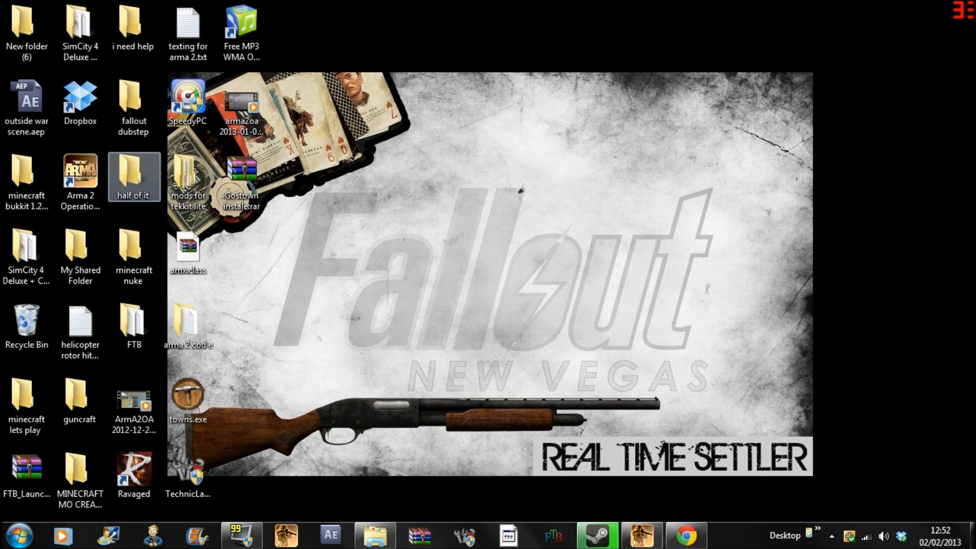
Open the Arma 2 notes text file from the desktop.
{"action": "double_click", "coordinate": [80, 323]}
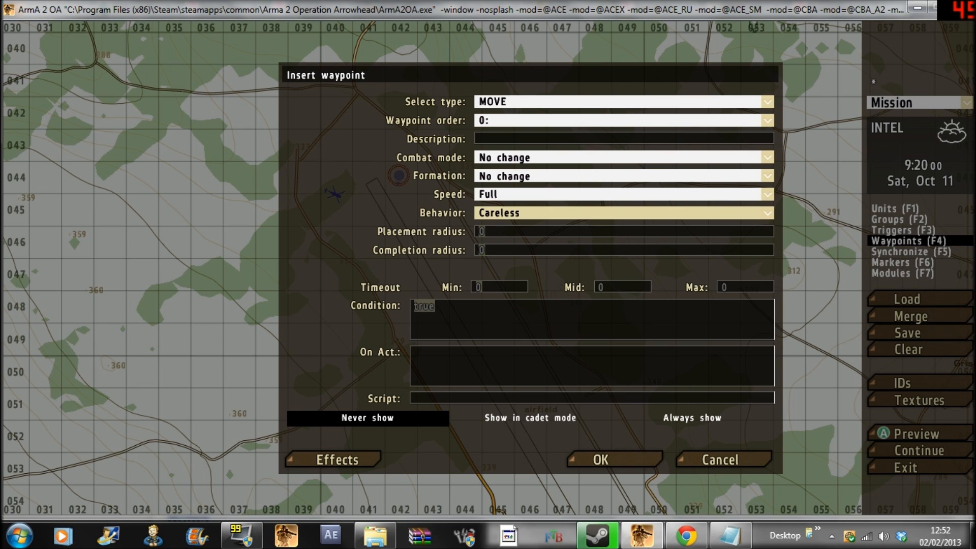
Save the waypoint with On Act heli setHit ["mala vrtule", 0.95].
{"action": "left_click", "coordinate": [591, 365]}
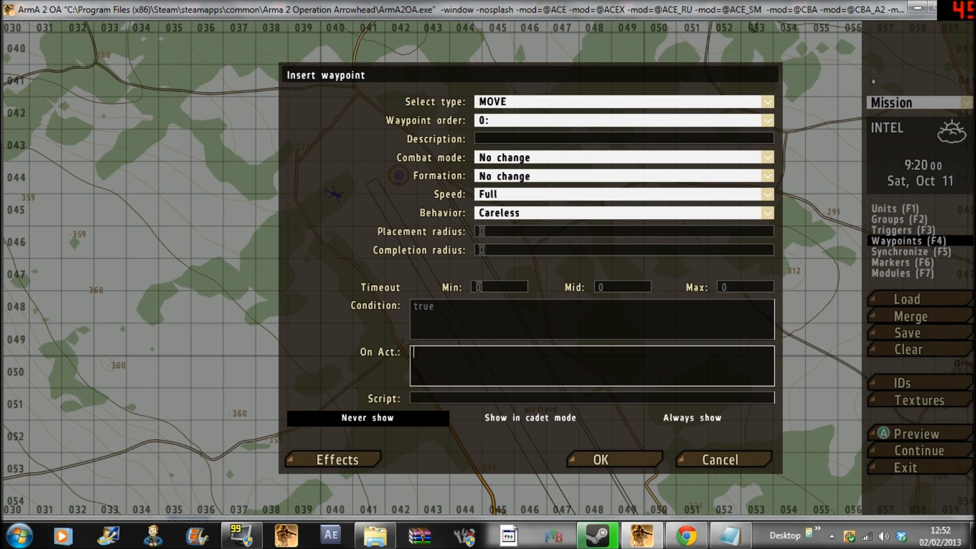
{"action": "left_click", "coordinate": [599, 459]}
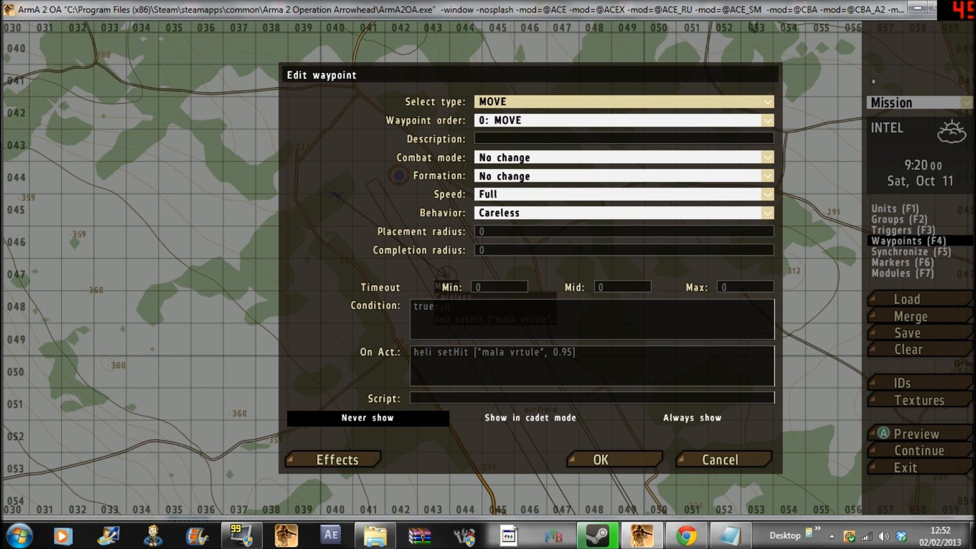
{"action": "double_click", "coordinate": [421, 352]}
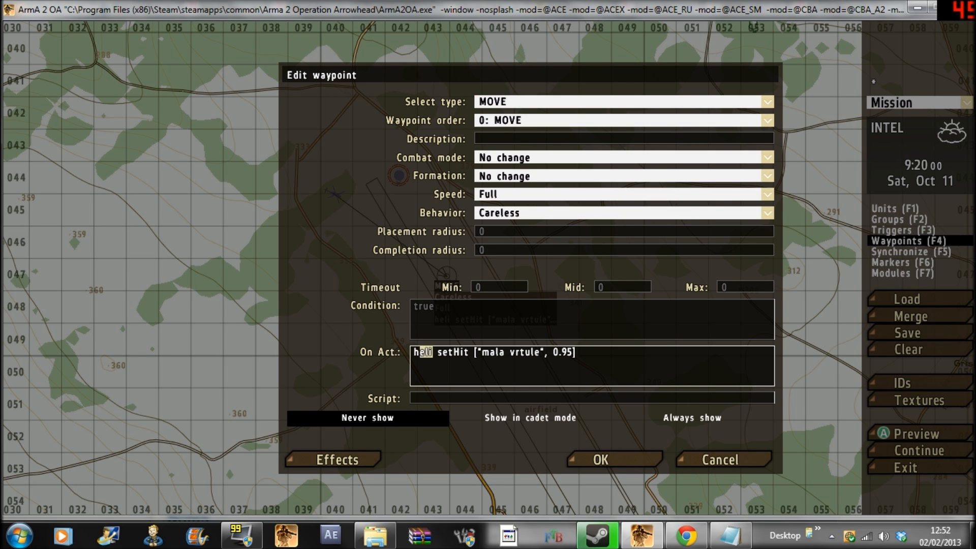
{"action": "left_click", "coordinate": [599, 459]}
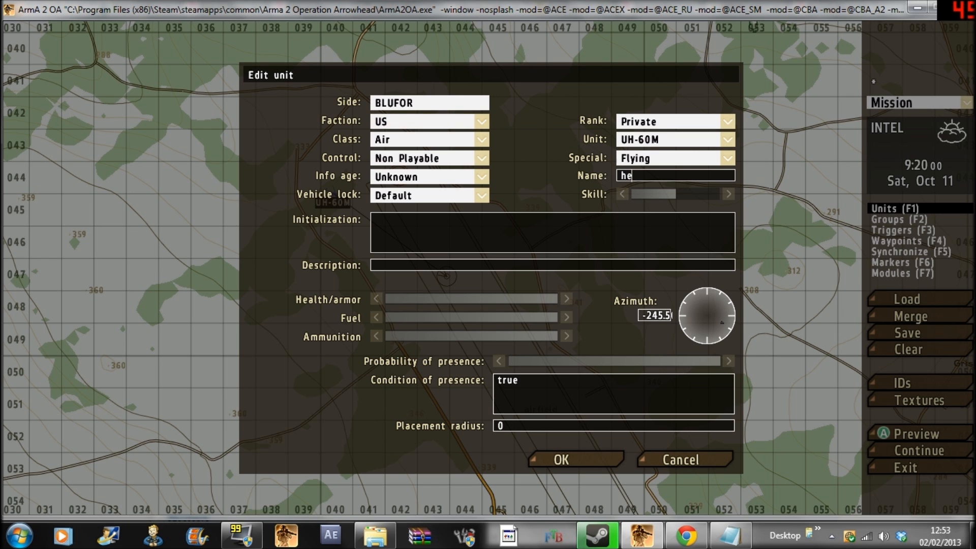
Confirm the helicopter's name 'heli' and start the mission preview.
{"action": "left_click", "coordinate": [558, 459]}
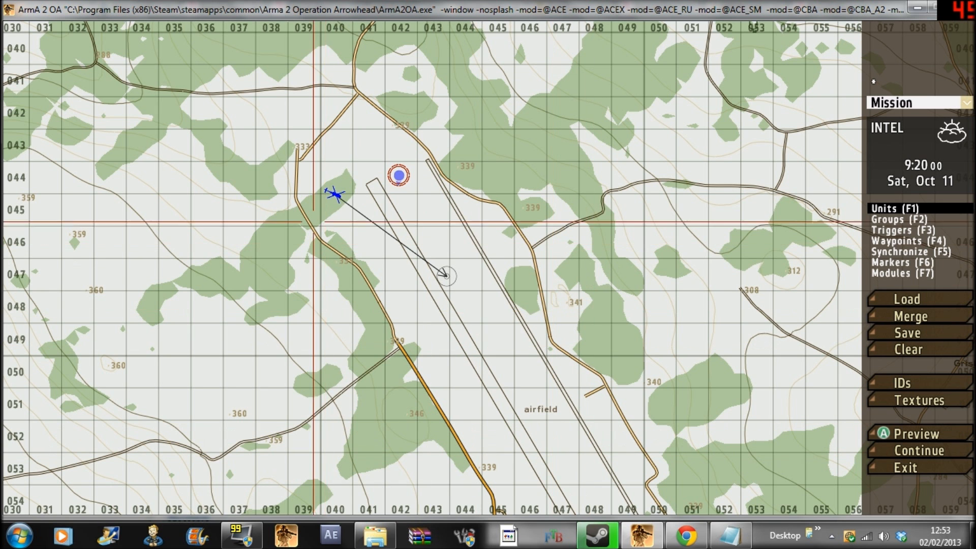
{"action": "left_click", "coordinate": [918, 434]}
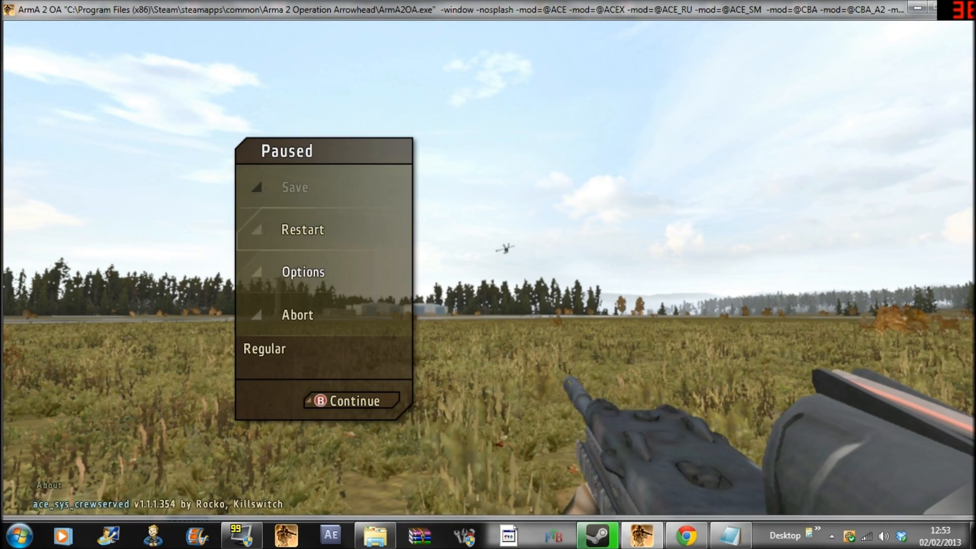
{"action": "left_click", "coordinate": [303, 271]}
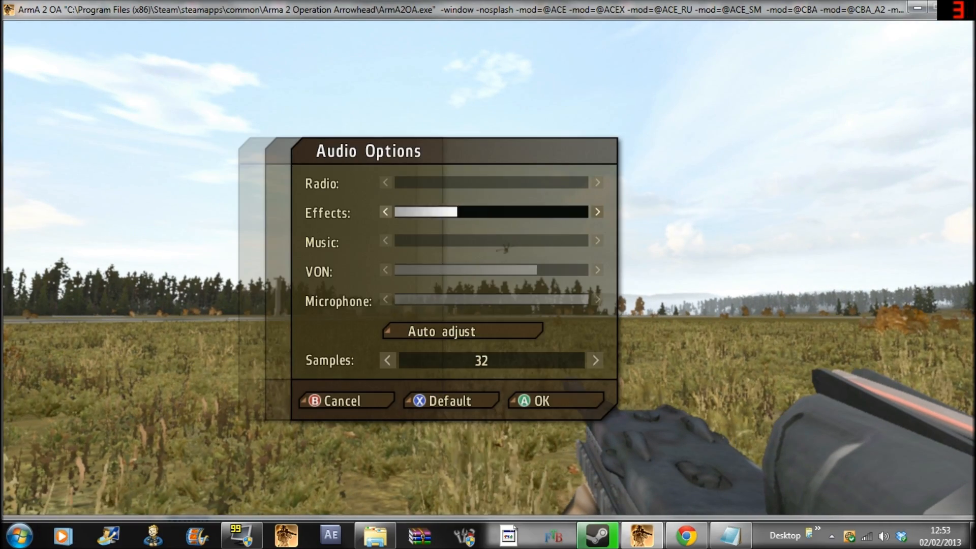
{"action": "left_click", "coordinate": [343, 400]}
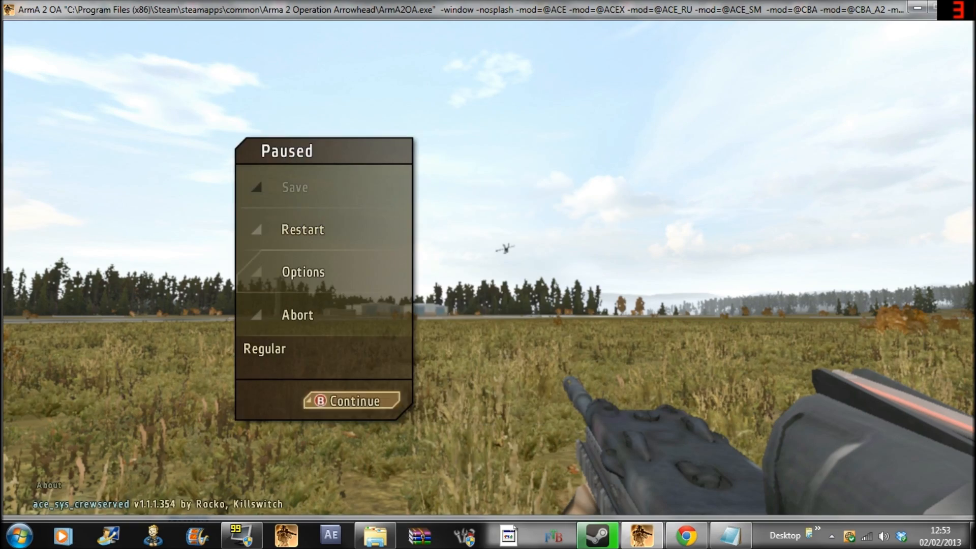
{"action": "left_click", "coordinate": [350, 400]}
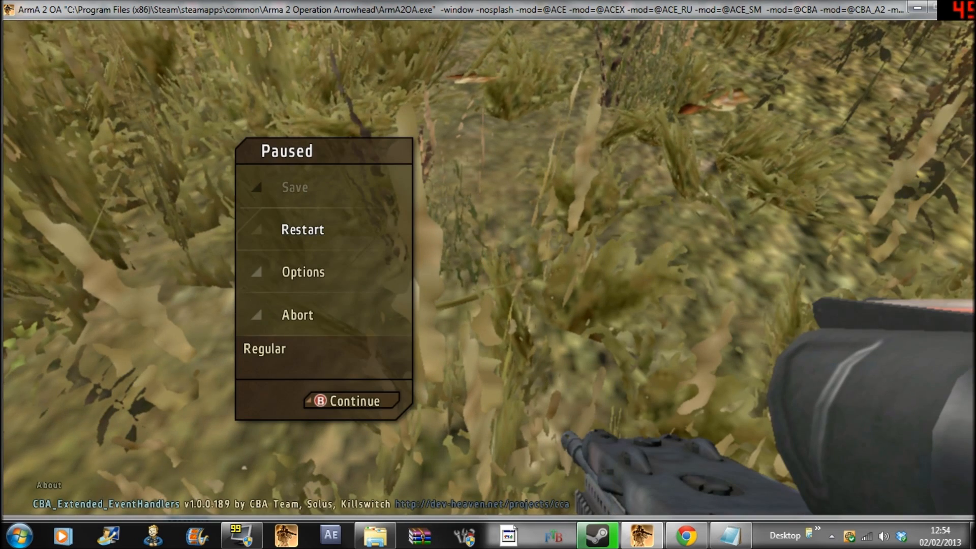
Abort the preview, confirm leaving, and reopen the helicopter's waypoint in the editor.
{"action": "left_click", "coordinate": [297, 314]}
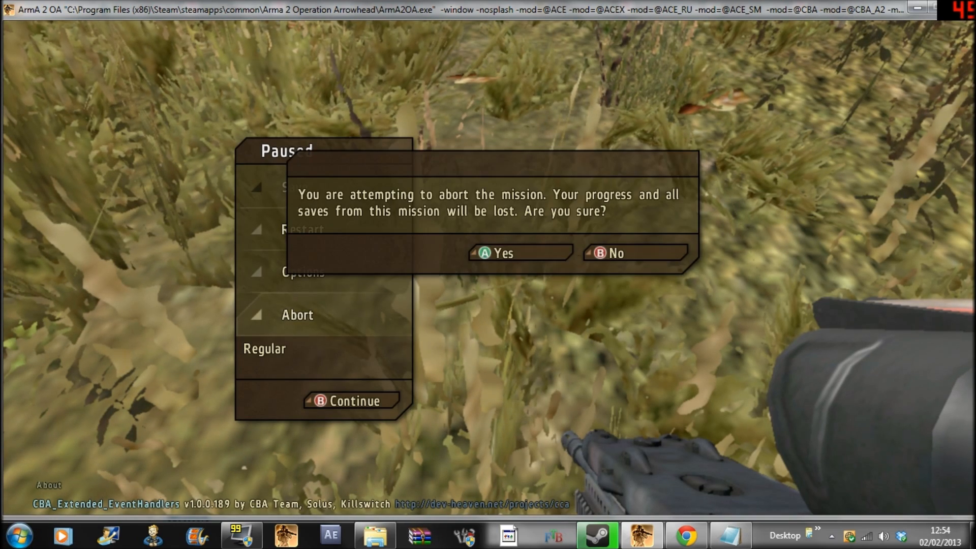
{"action": "left_click", "coordinate": [502, 253]}
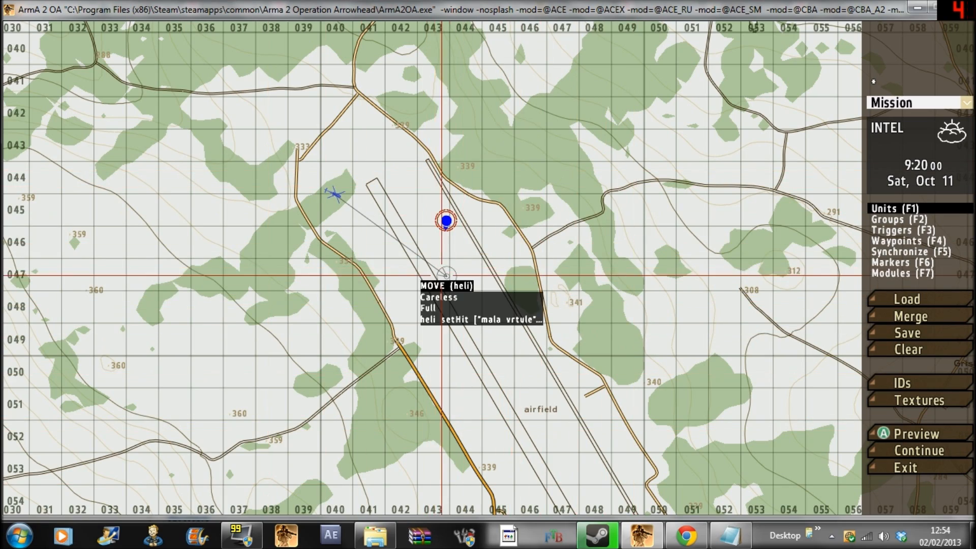
{"action": "double_click", "coordinate": [444, 220]}
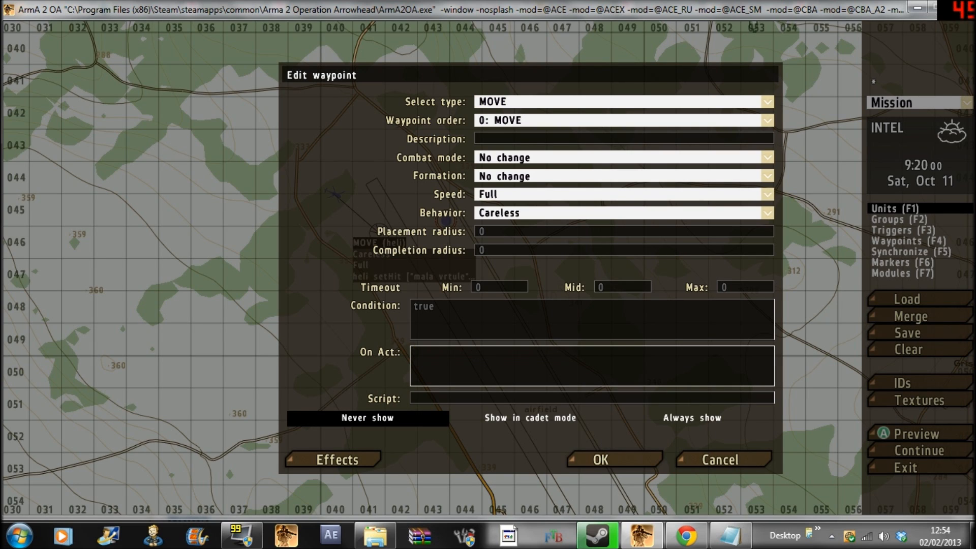
Keep the full-speed careless waypoint and add another move waypoint over the airfield.
{"action": "left_click", "coordinate": [599, 460]}
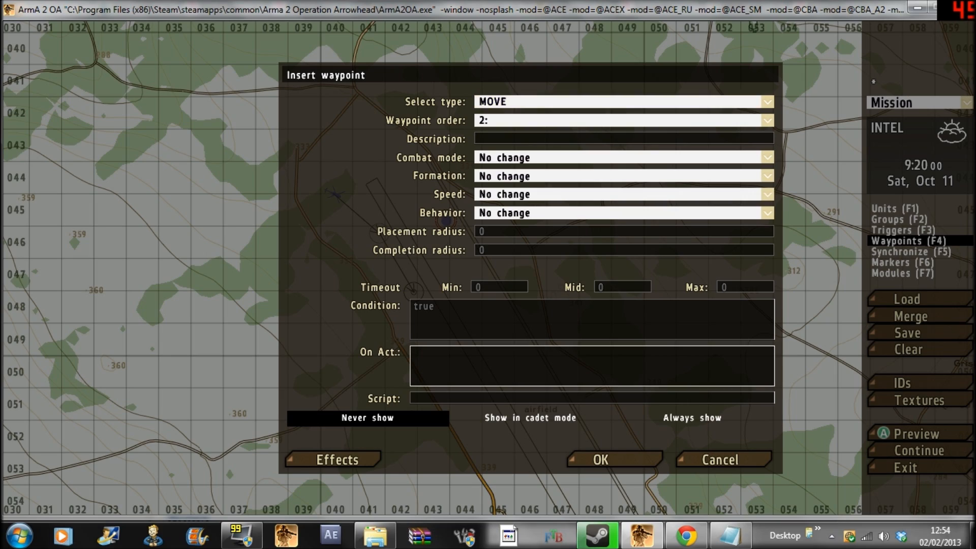
{"action": "left_click", "coordinate": [599, 459]}
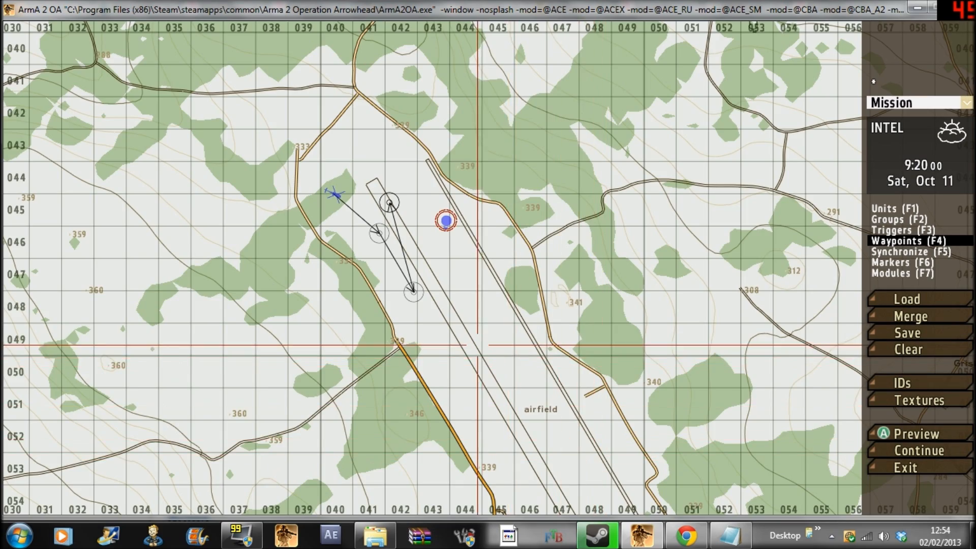
Place a flying C-130J Hercules on the map near Kabanino.
{"action": "scroll", "scroll_direction": "up", "scroll_amount": 3}
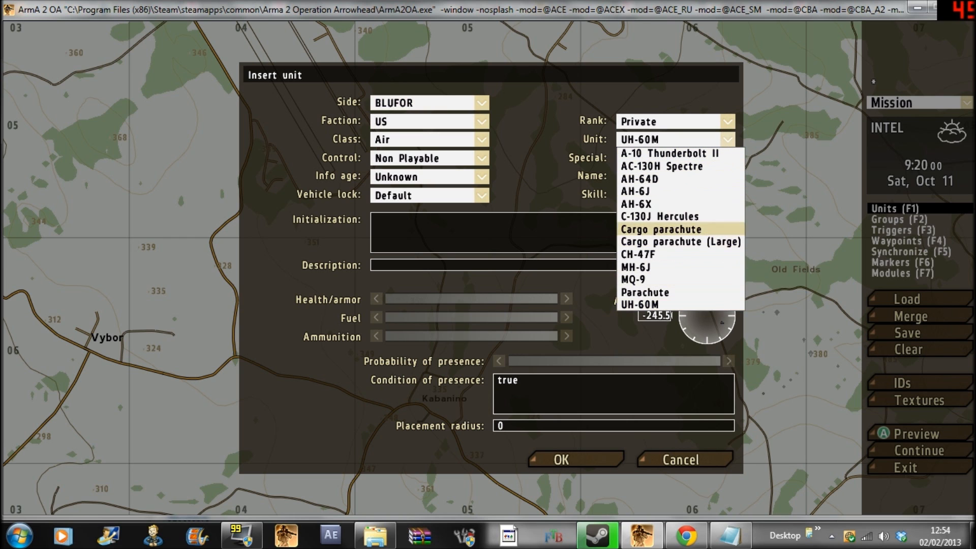
{"action": "mouse_move", "coordinate": [659, 216]}
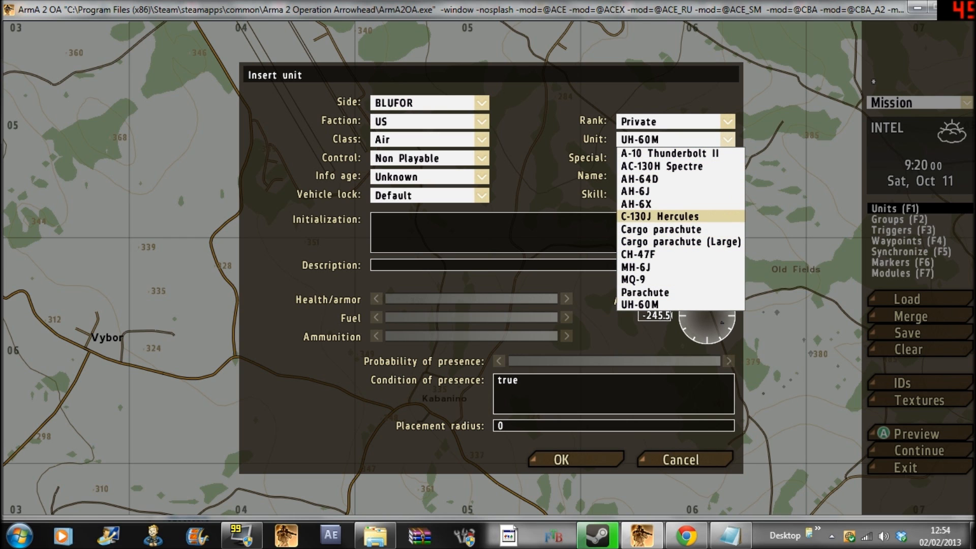
{"action": "left_click", "coordinate": [659, 216]}
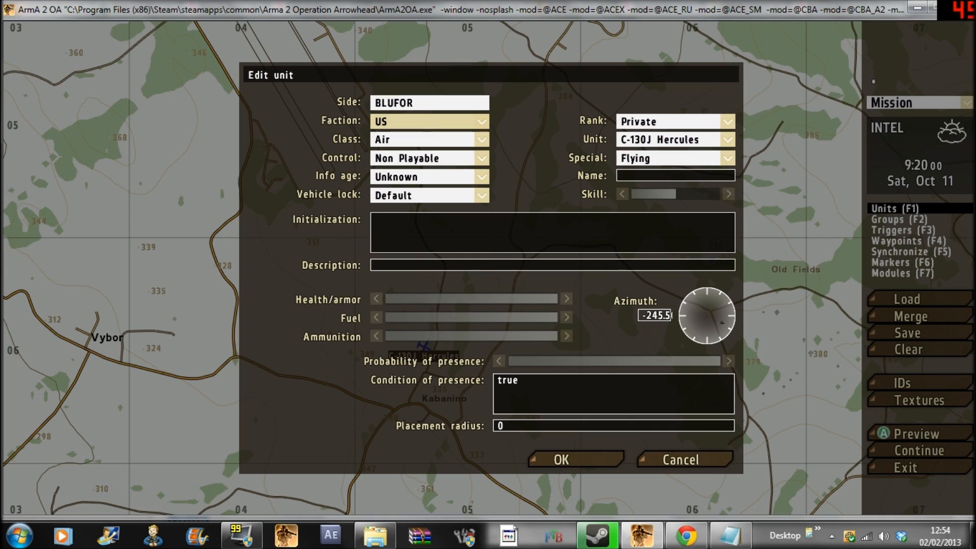
{"action": "left_click", "coordinate": [559, 460]}
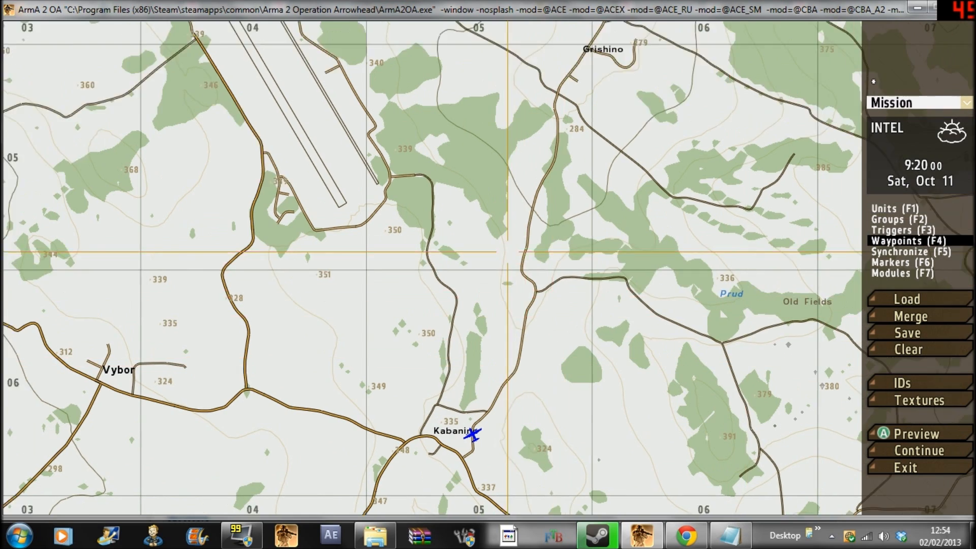
Insert a move waypoint for the Hercules near the runway's southern end.
{"action": "double_click", "coordinate": [472, 436]}
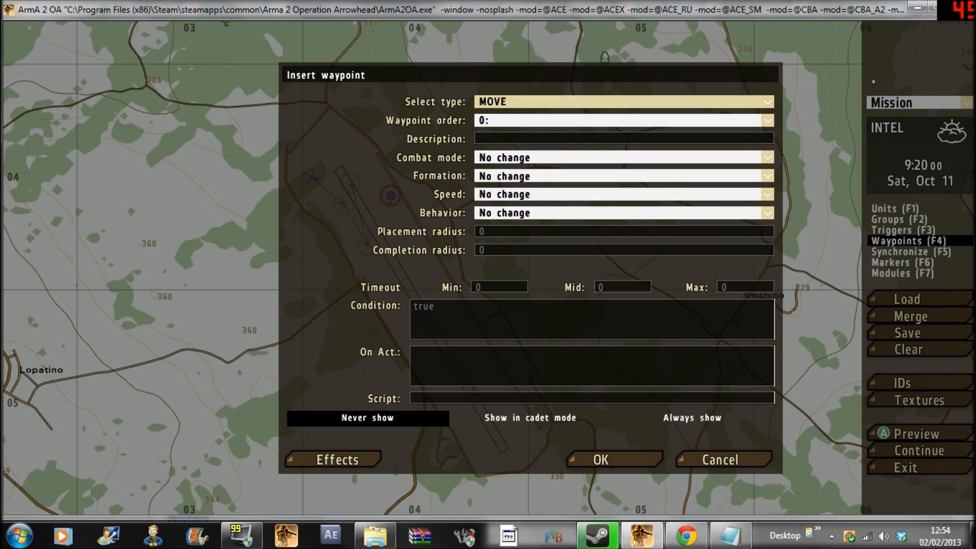
{"action": "left_click", "coordinate": [599, 459]}
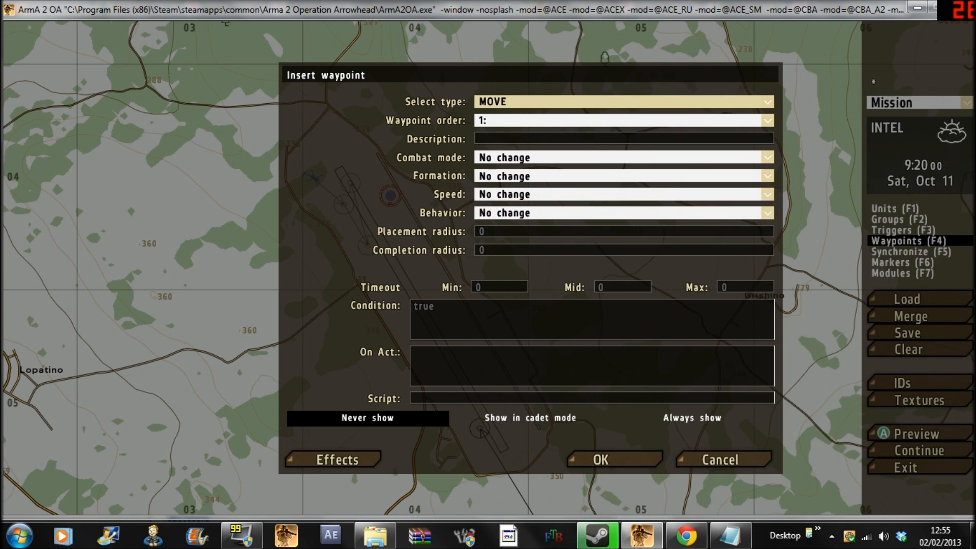
{"action": "left_click", "coordinate": [599, 459]}
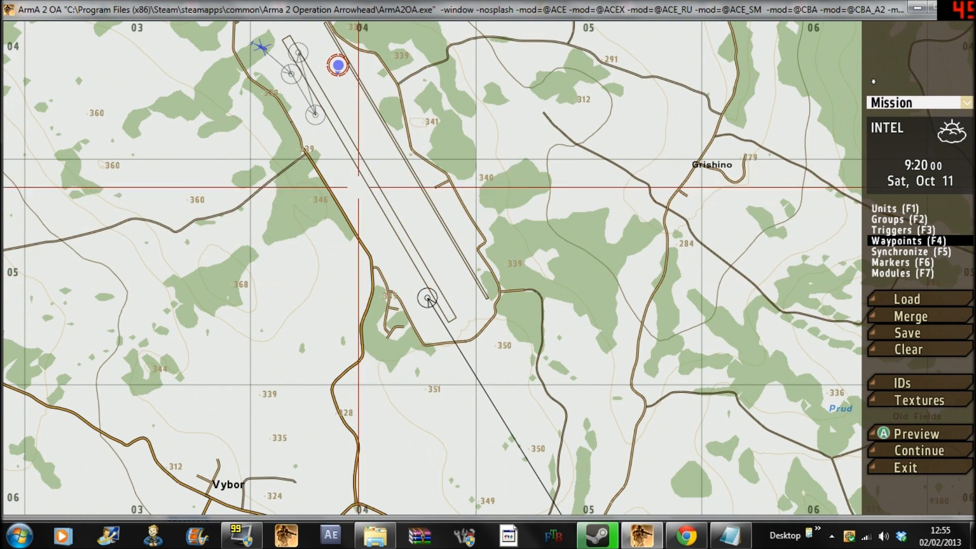
Enter 'plane' in the Hercules's Name field, fixing a typo, and confirm.
{"action": "double_click", "coordinate": [427, 298]}
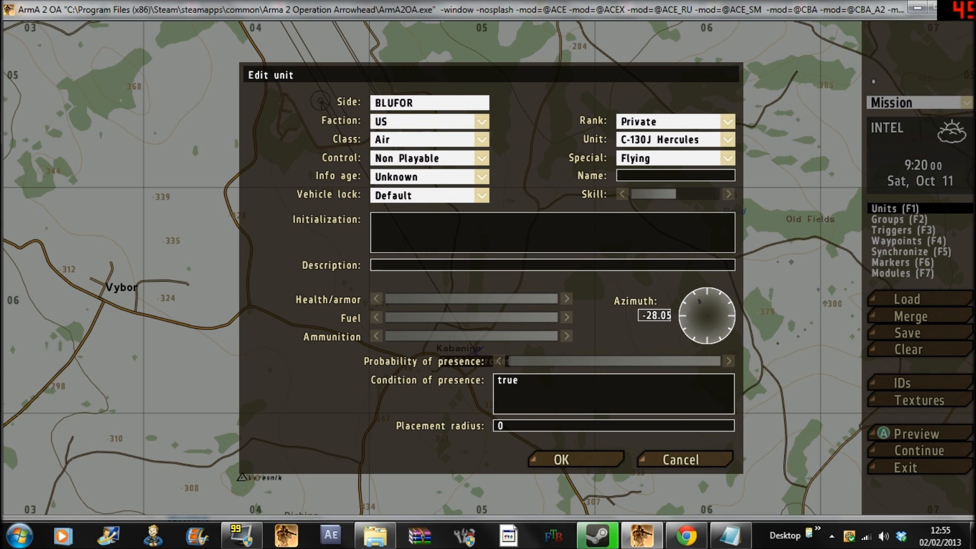
{"action": "type", "text": "ppan"}
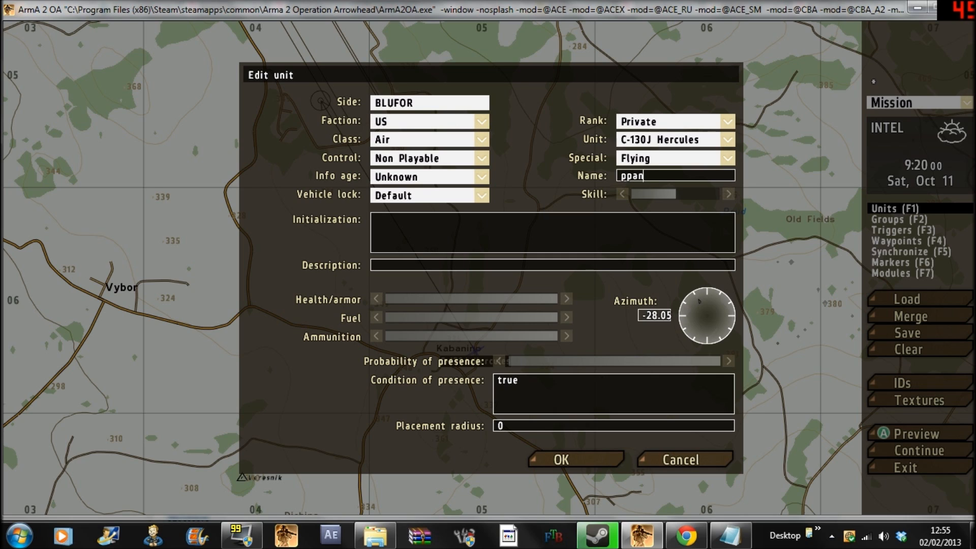
{"action": "key", "text": "BackSpace"}
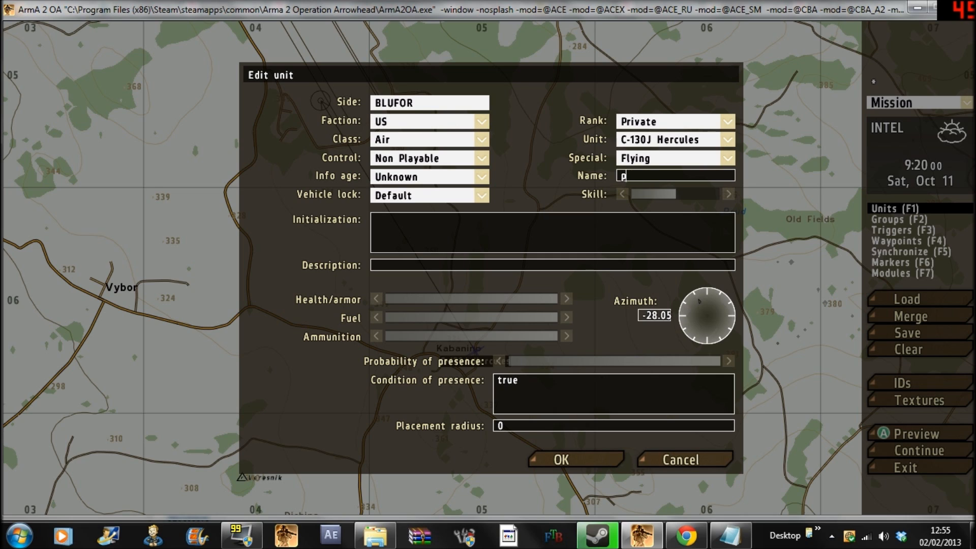
{"action": "type", "text": "lane"}
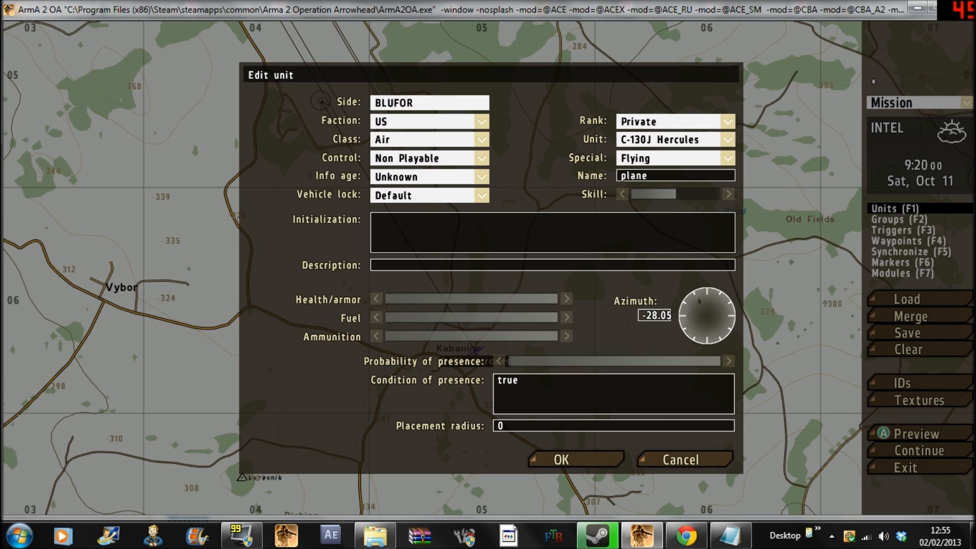
{"action": "left_click", "coordinate": [558, 460]}
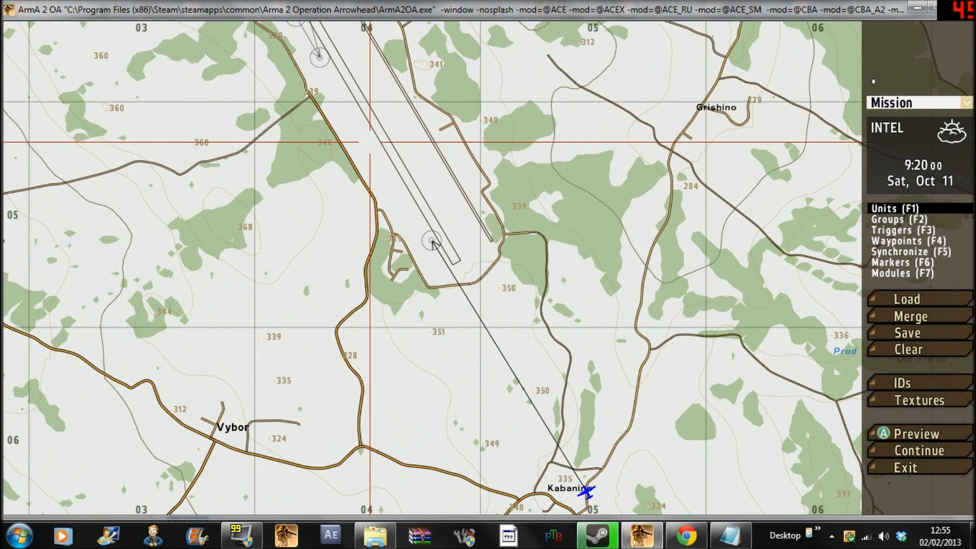
Place a plane waypoint near the airfield with On Act 'plane setDamage 1; plane setFuel 1;'.
{"action": "left_click", "coordinate": [906, 241]}
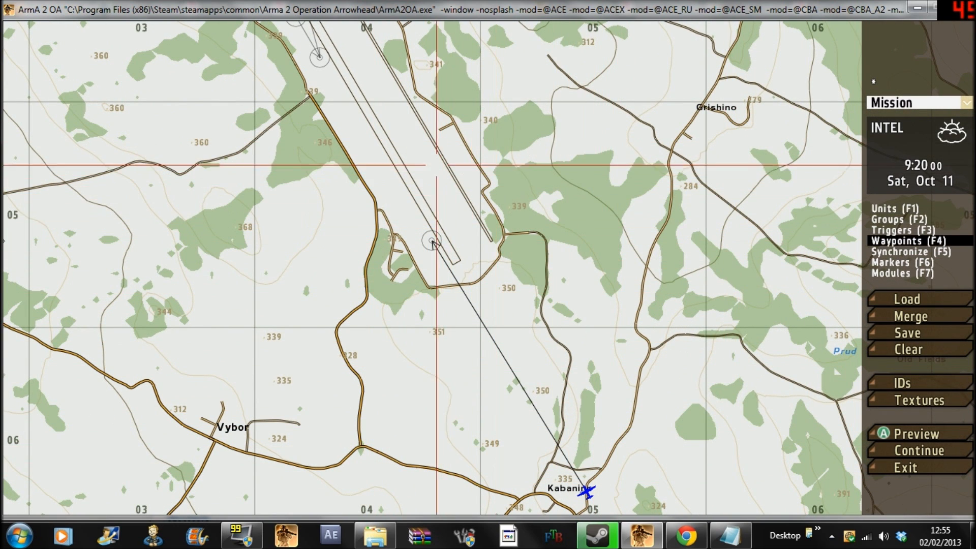
{"action": "double_click", "coordinate": [433, 242]}
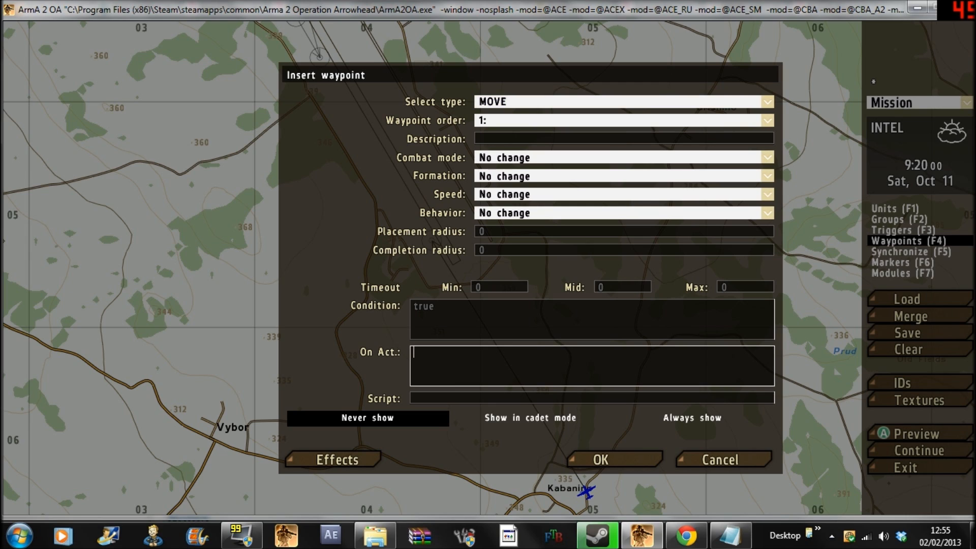
{"action": "type", "text": "plane setDamage 1; plane setFuel 1;"}
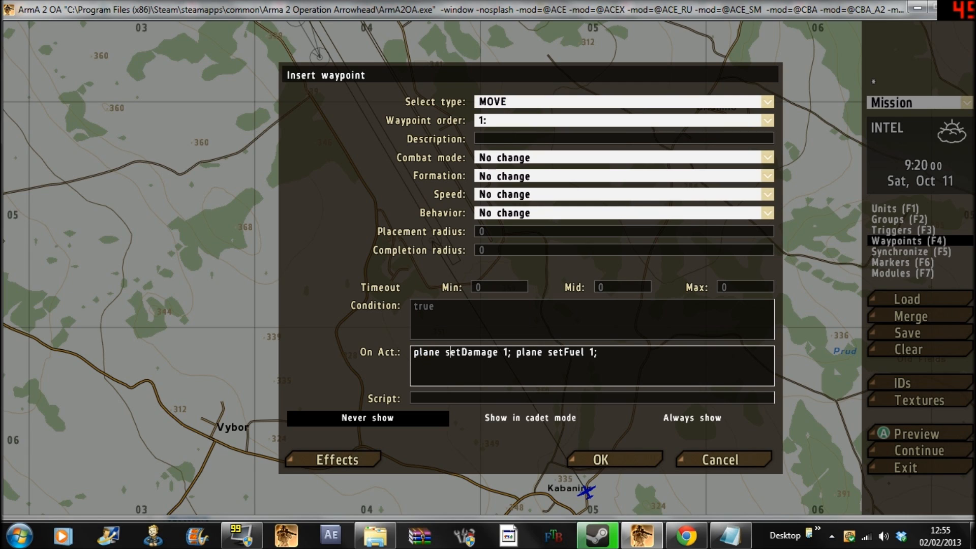
{"action": "double_click", "coordinate": [529, 352]}
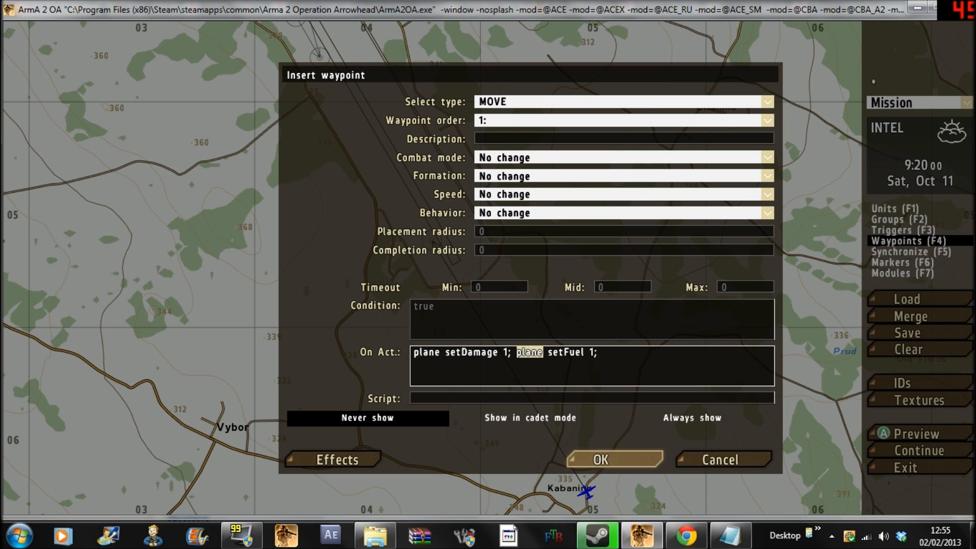
{"action": "left_click", "coordinate": [612, 458]}
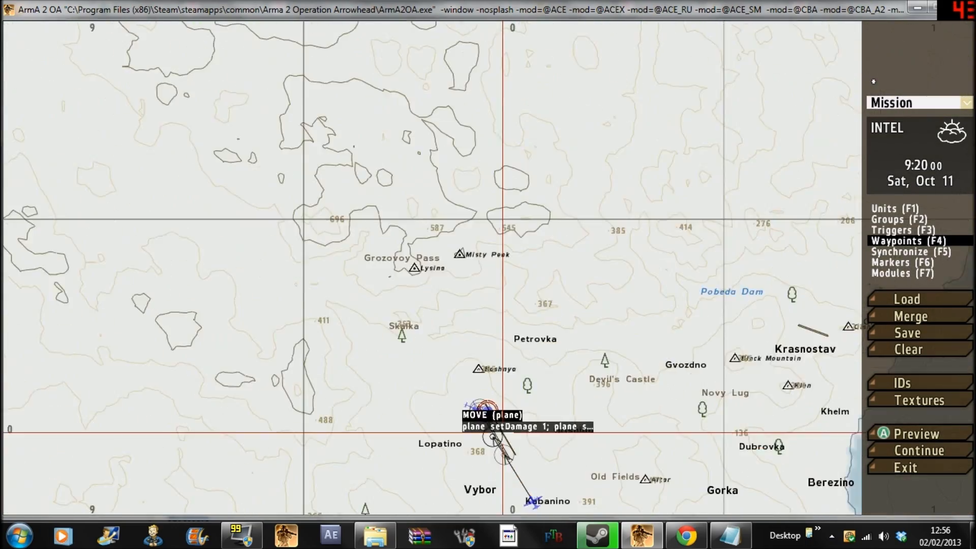
{"action": "scroll", "scroll_direction": "up", "scroll_amount": 3}
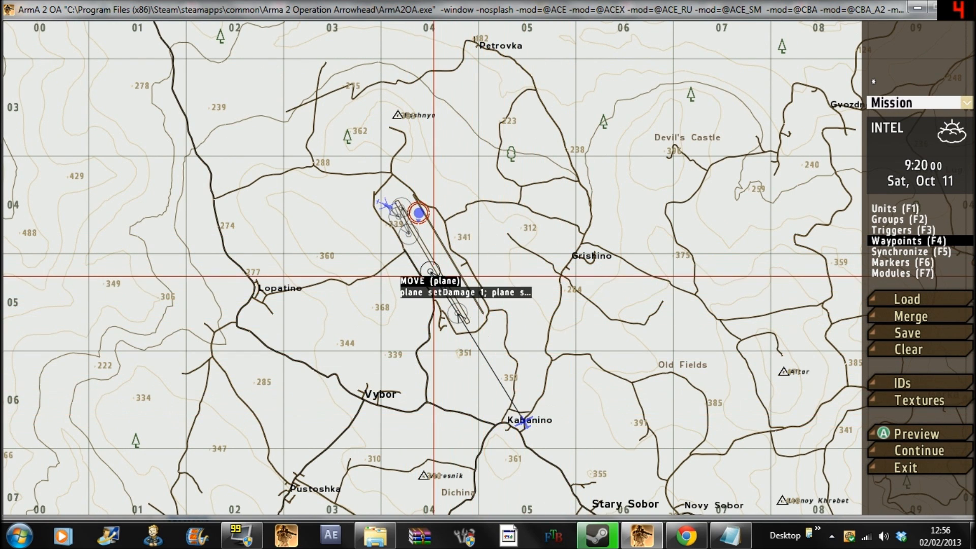
{"action": "double_click", "coordinate": [417, 213]}
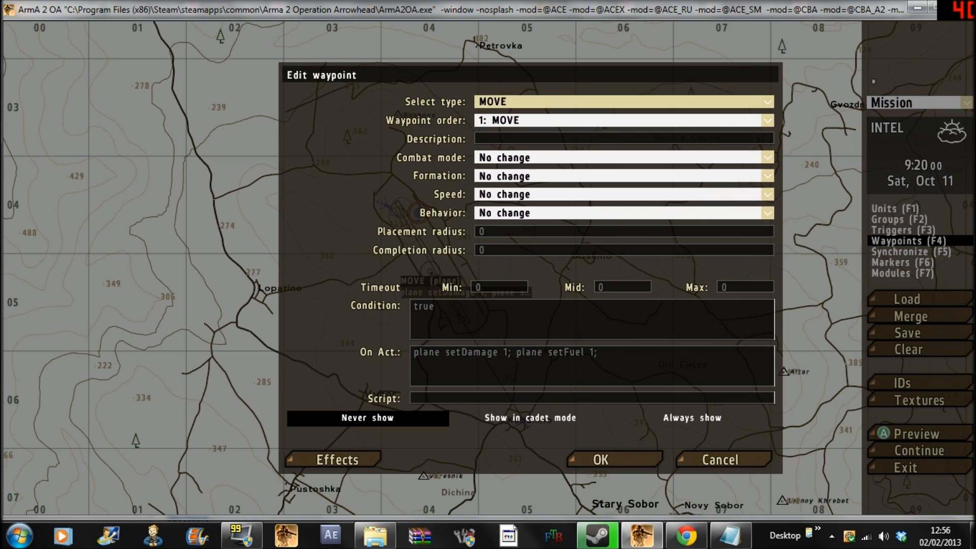
{"action": "left_click", "coordinate": [599, 459]}
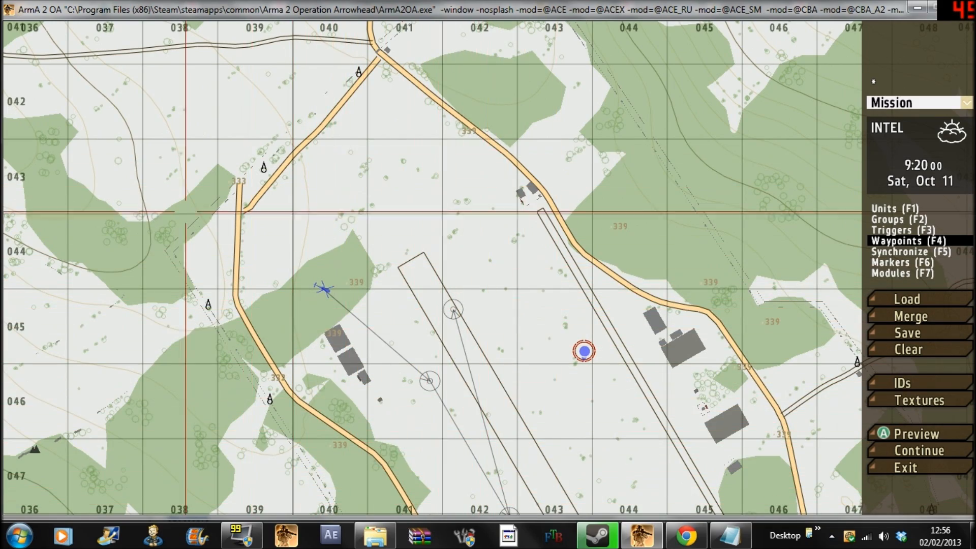
{"action": "scroll", "scroll_direction": "down", "scroll_amount": 3}
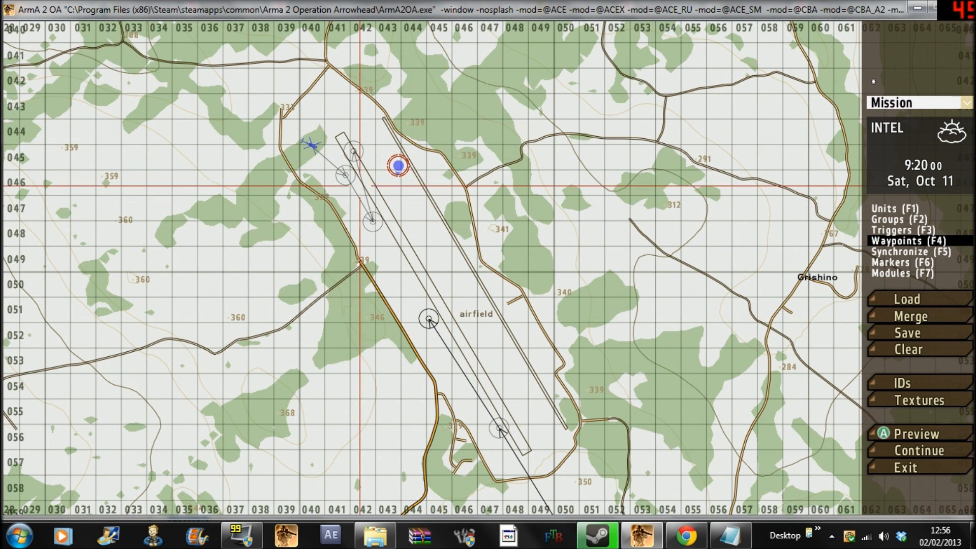
{"action": "mouse_move", "coordinate": [336, 147]}
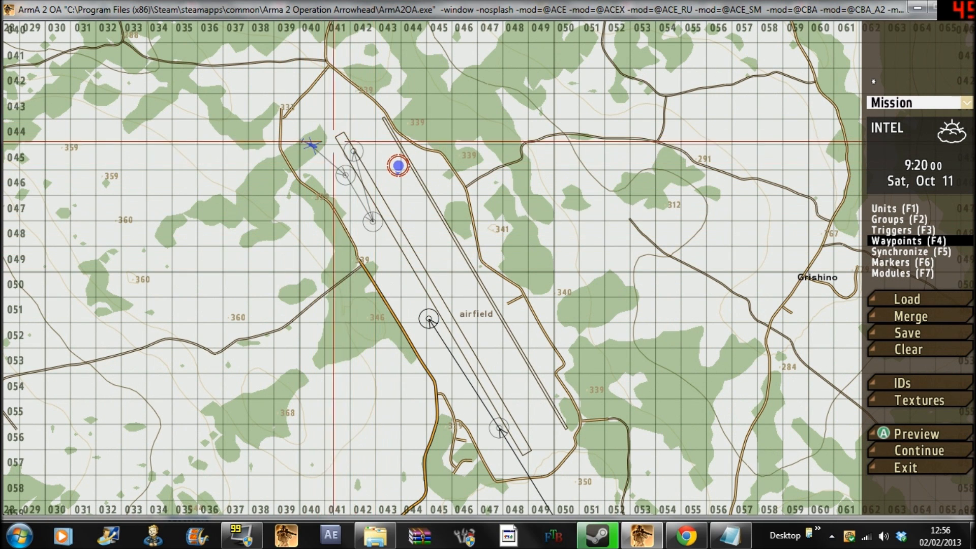